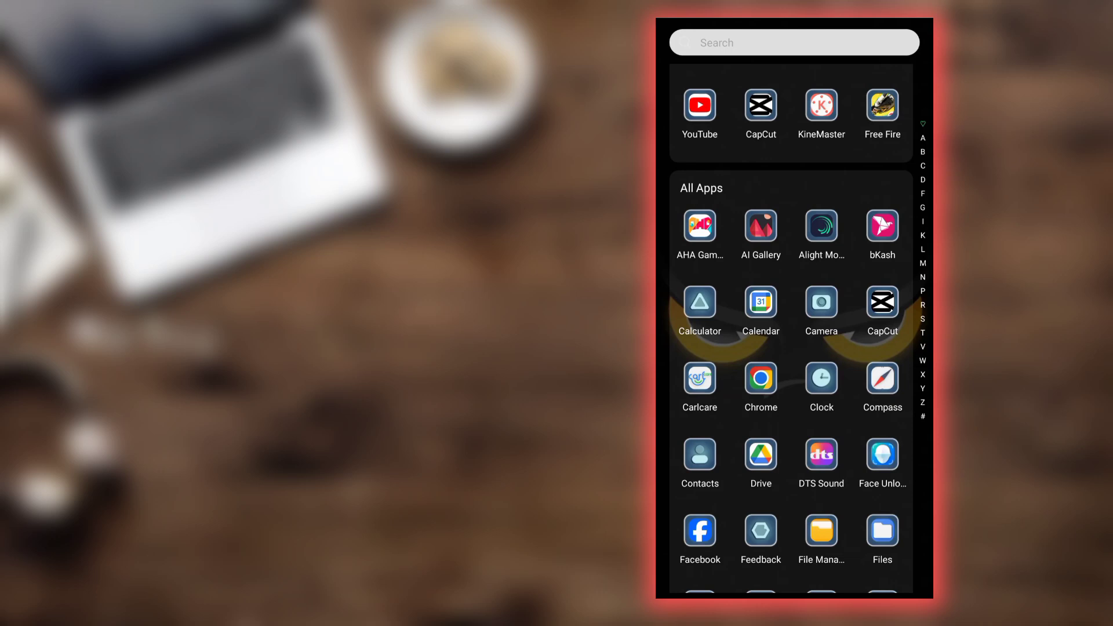
# - Launch CapCut from the Android app drawer to reach the new-project media picker
pyautogui.click(760, 105)
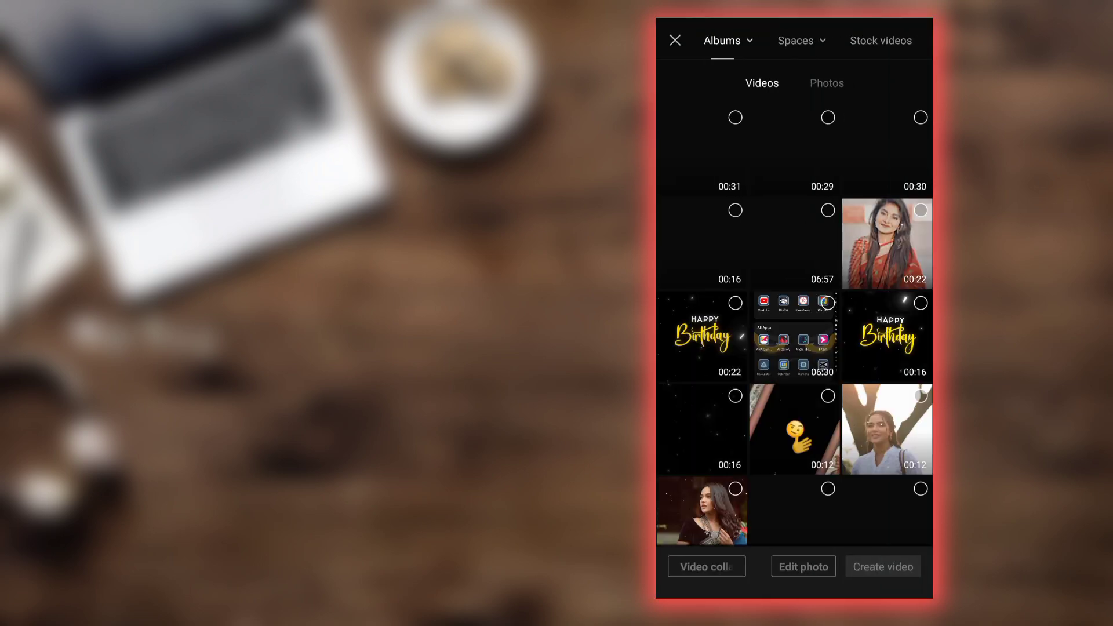
# - Pick the pink striped saree photo from Photos and start a project with it
pyautogui.click(826, 83)
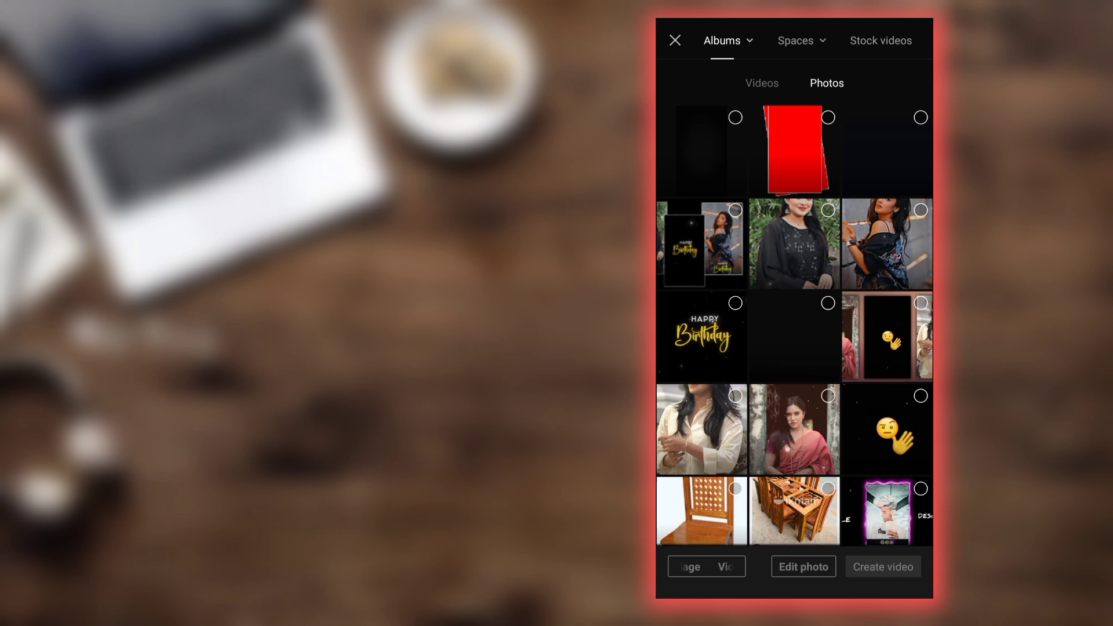
pyautogui.scroll(-3)
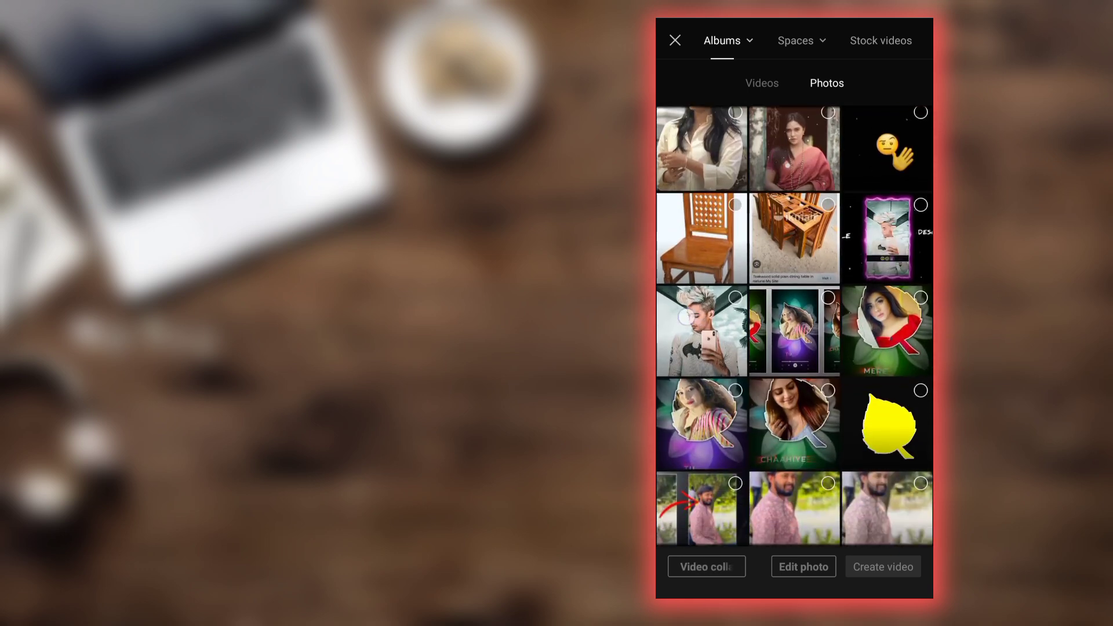
pyautogui.scroll(-3)
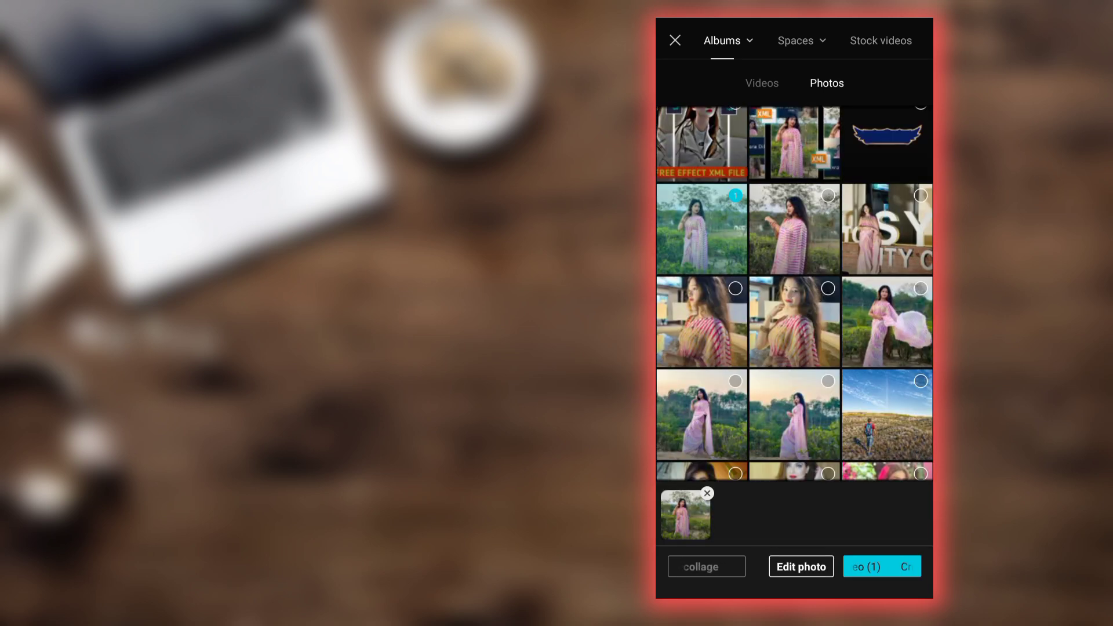
pyautogui.click(881, 567)
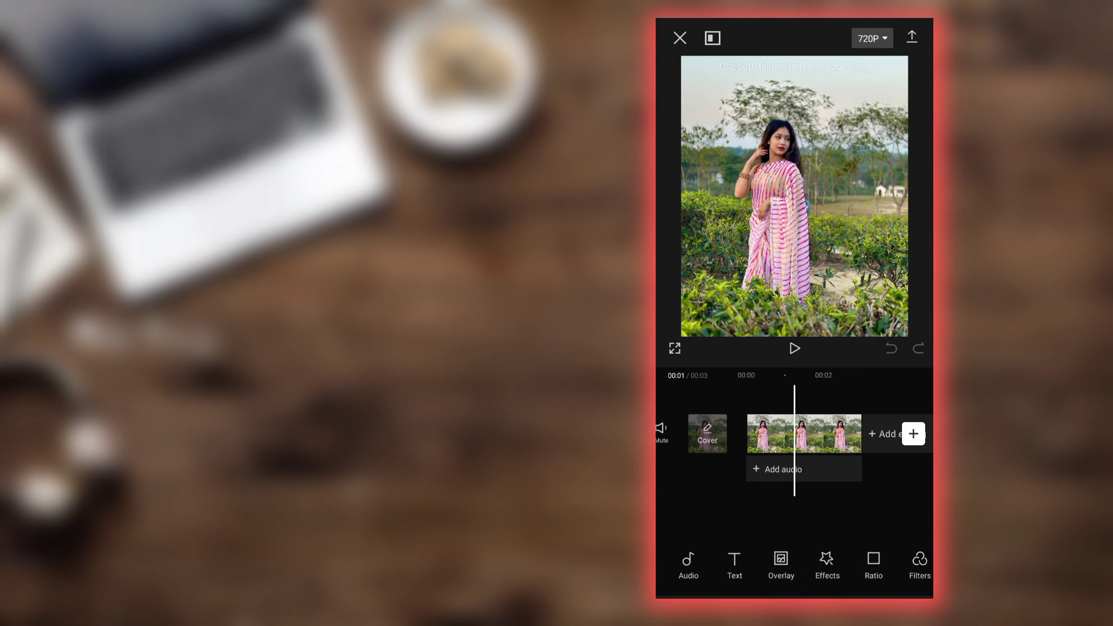
# - Set the project ratio to 9:16 portrait and browse the Lens video effects
pyautogui.click(873, 566)
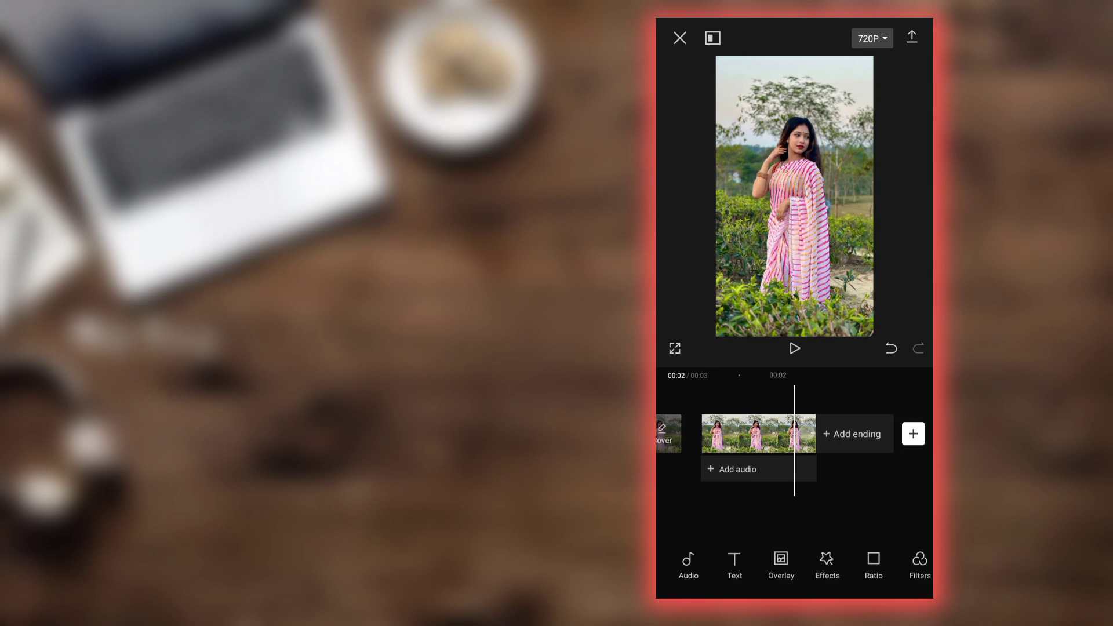
pyautogui.click(758, 433)
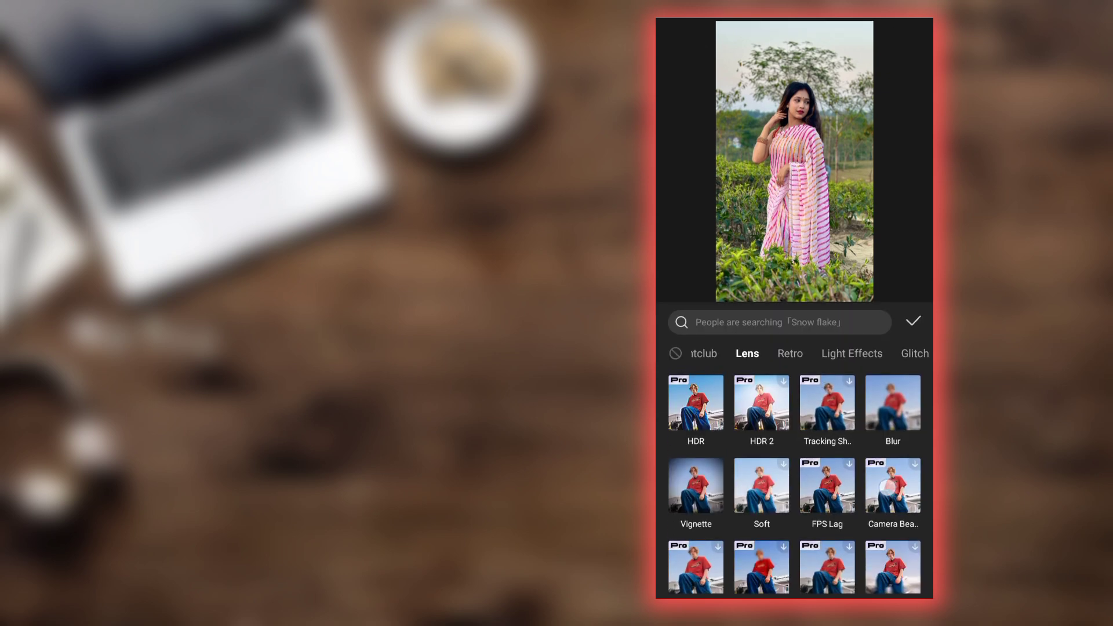
# - Apply the Blur effect across the saree photo at strength 30
pyautogui.click(892, 401)
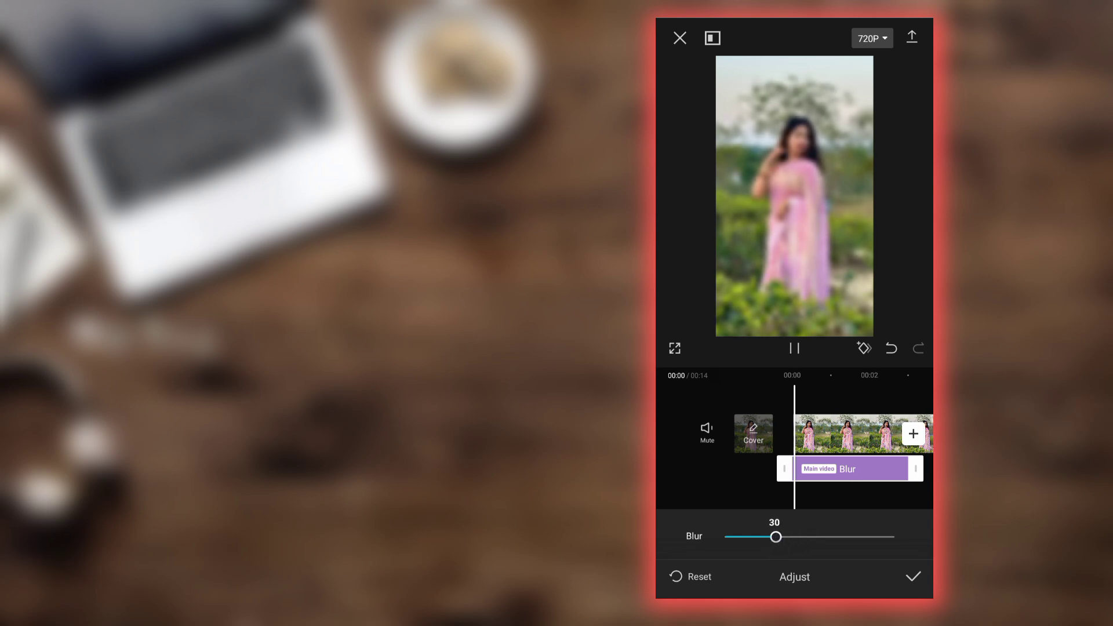
pyautogui.moveTo(775, 537); pyautogui.dragTo(766, 544)
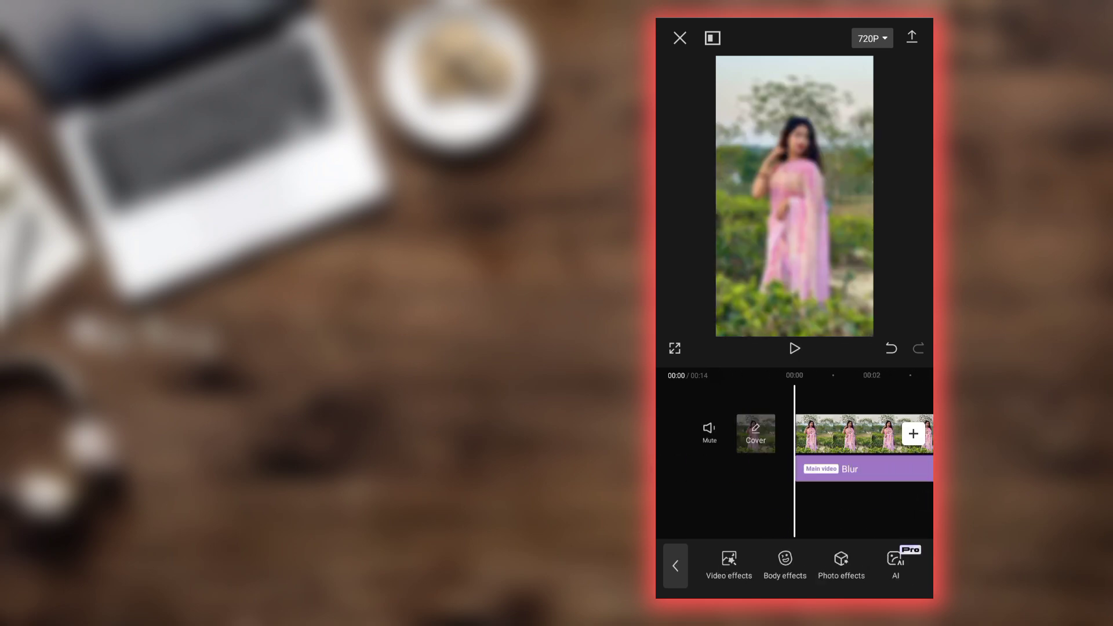
# - Add a Vignette adjustment to darken the edges of the blurred photo clip
pyautogui.click(863, 433)
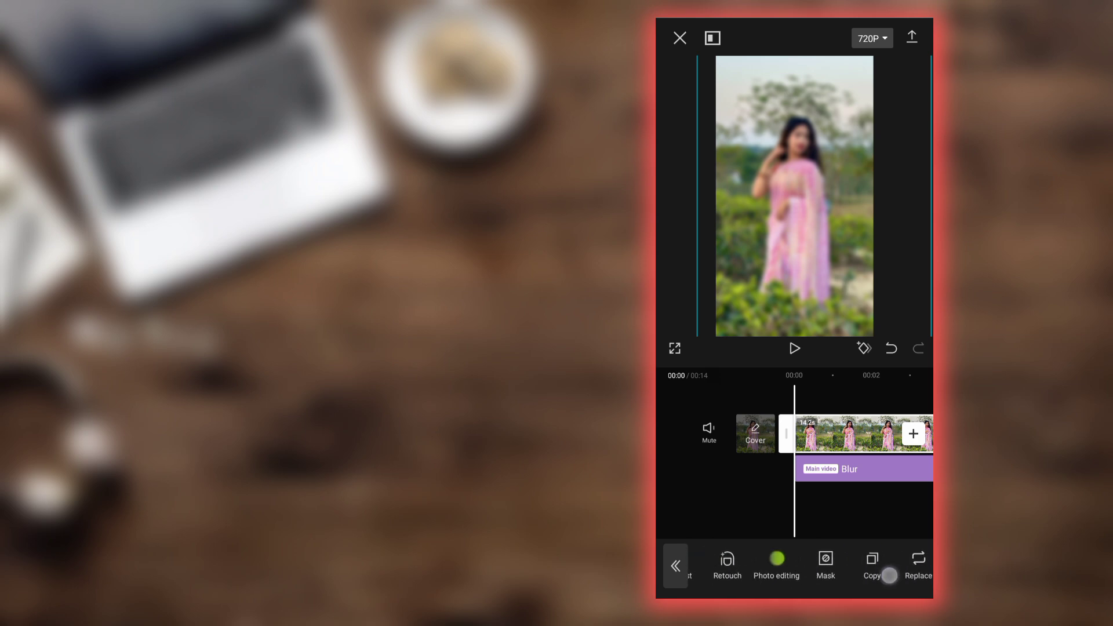
pyautogui.click(777, 564)
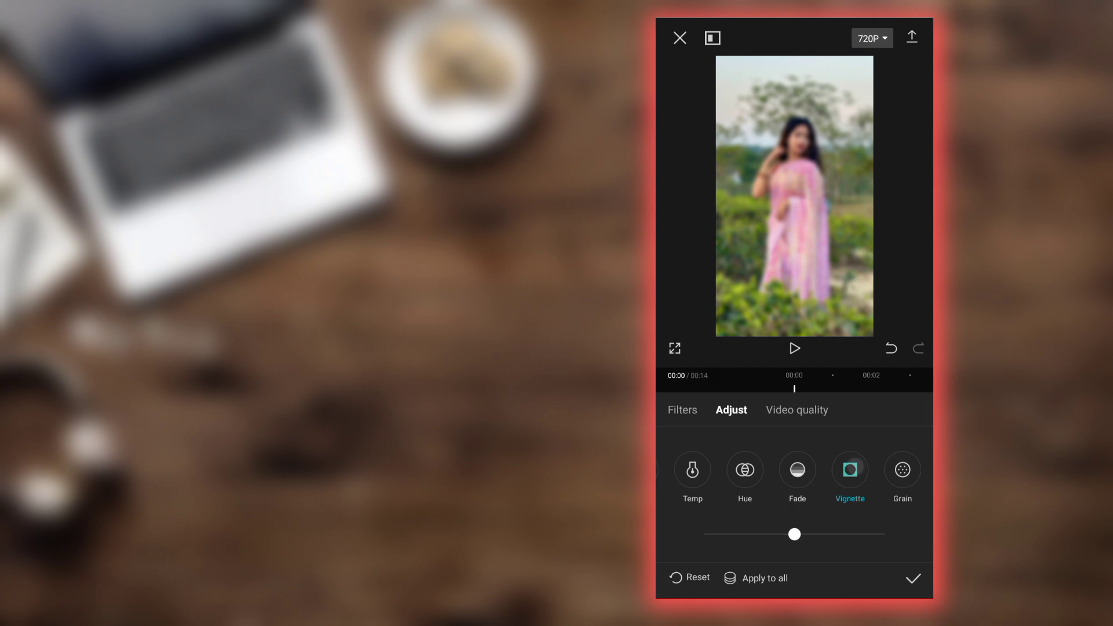
pyautogui.moveTo(795, 534); pyautogui.dragTo(839, 534)
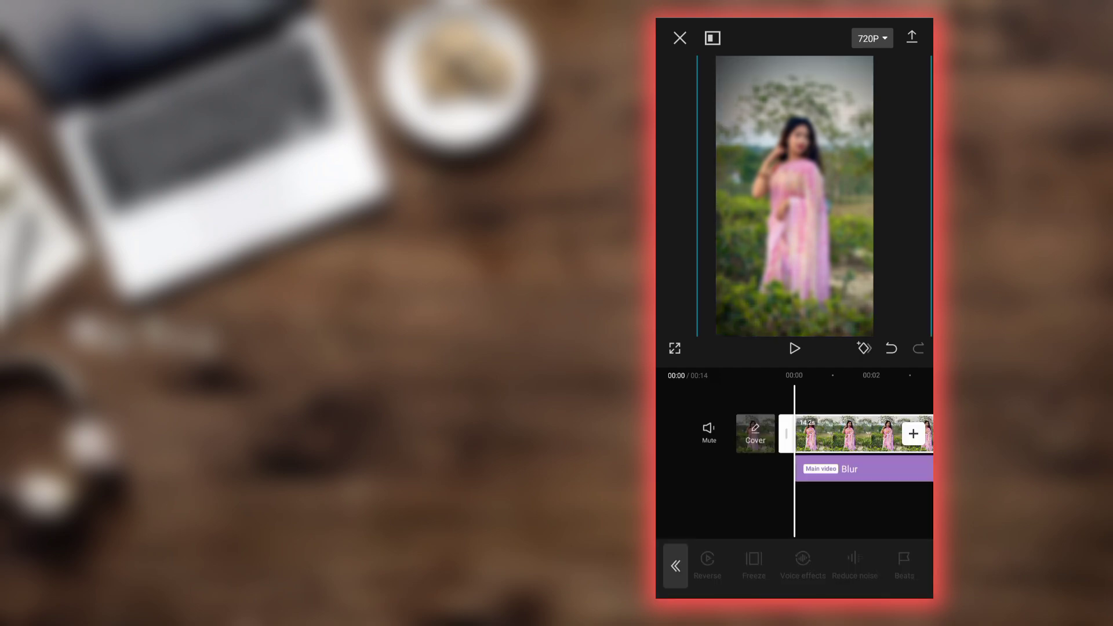
pyautogui.click(675, 566)
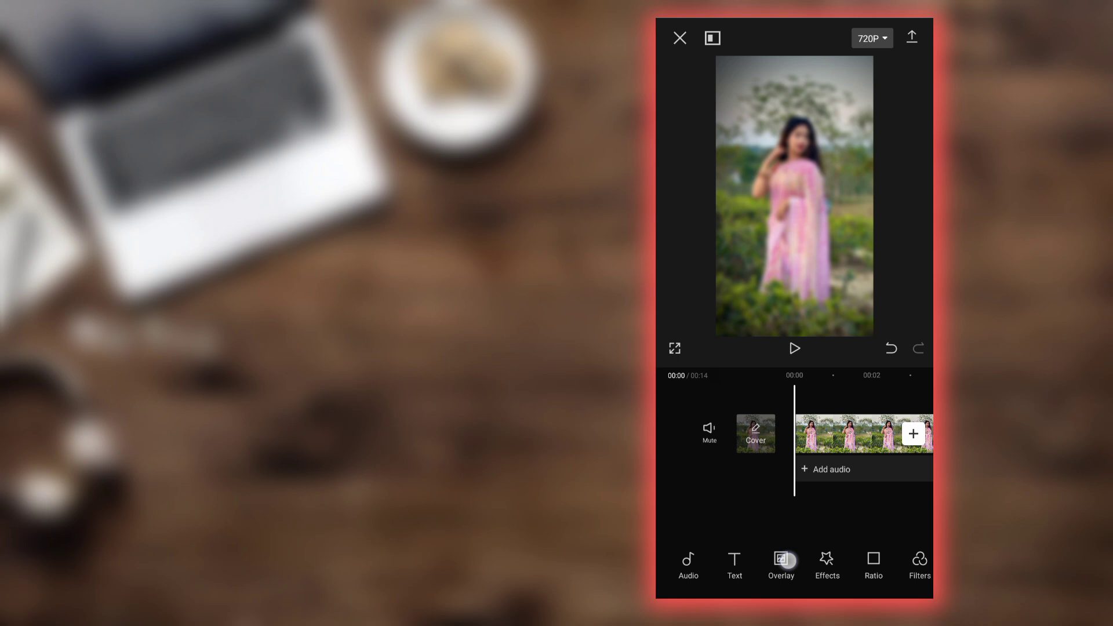
# - Add the red frame video clip as an overlay above the photo
pyautogui.click(780, 565)
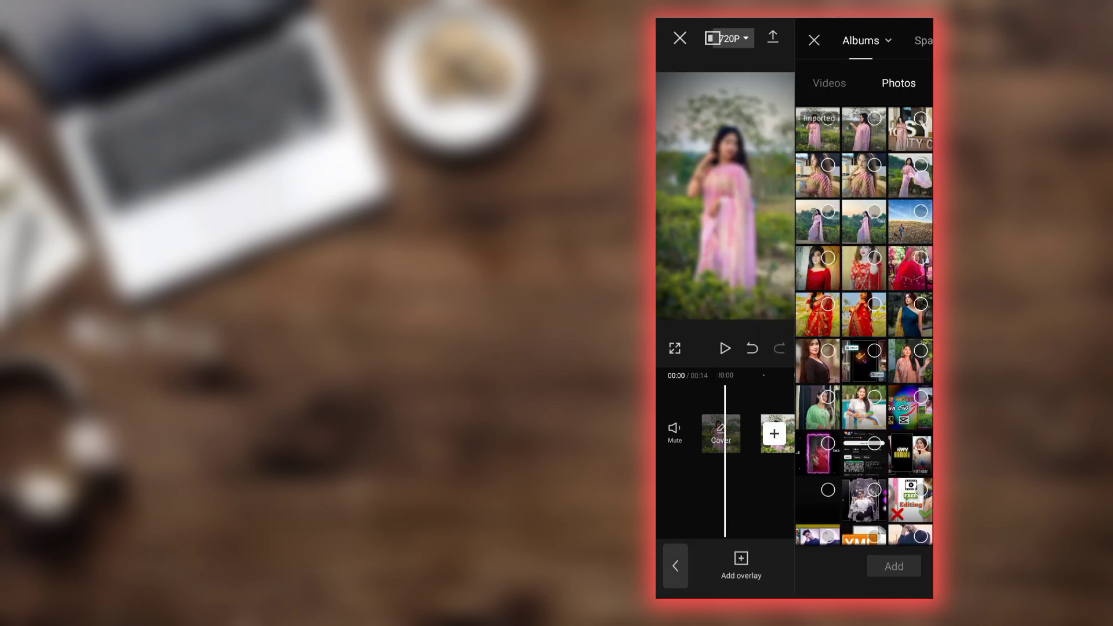
pyautogui.click(828, 83)
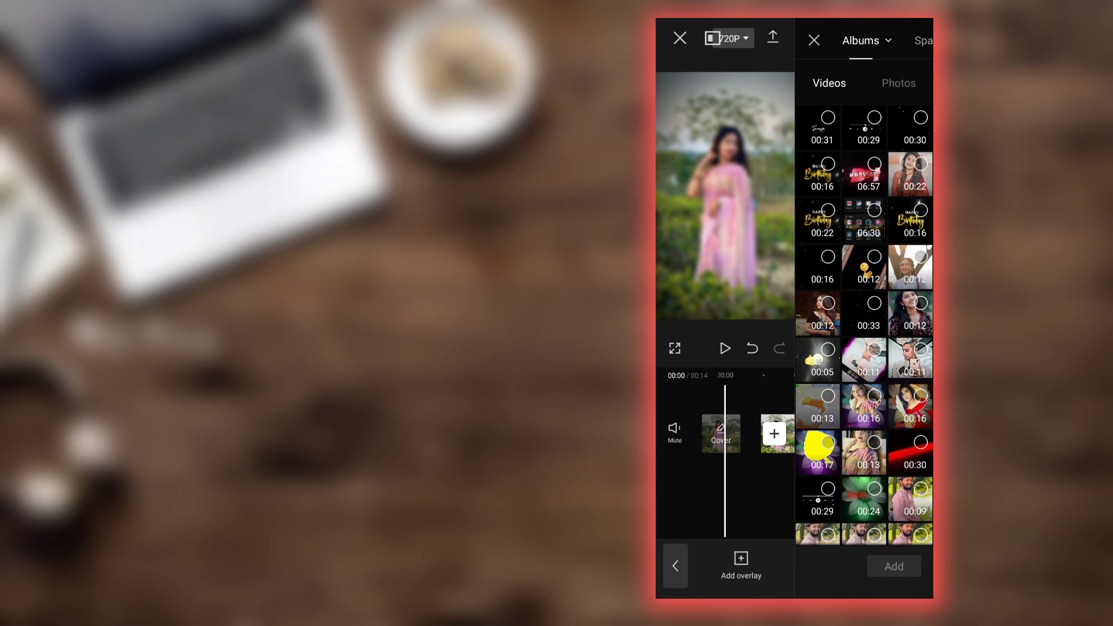
pyautogui.click(897, 83)
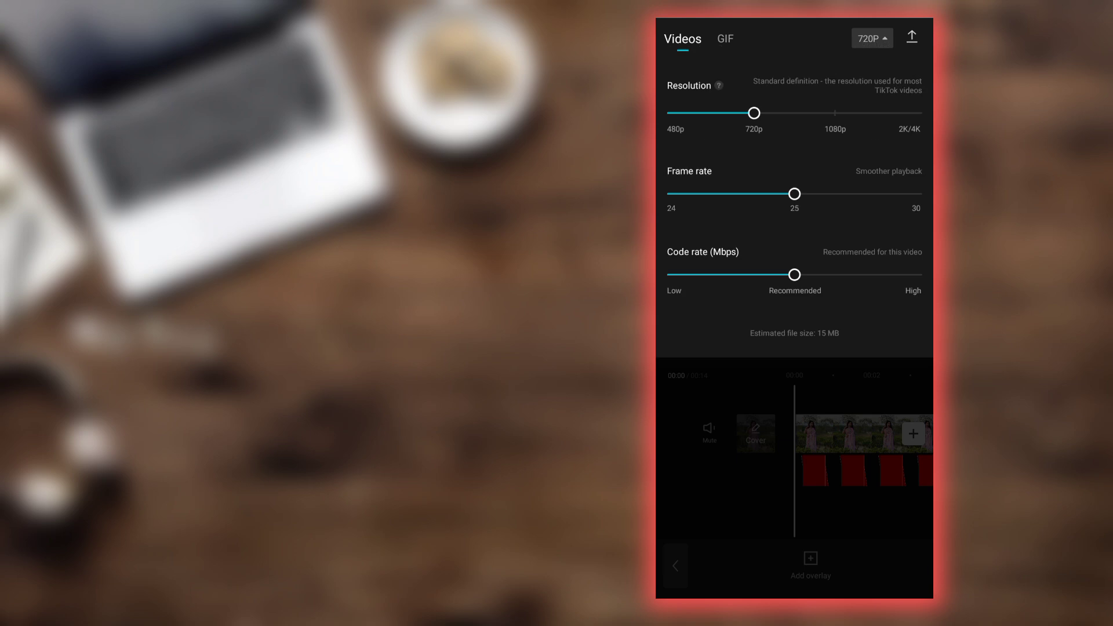
# - Raise the export resolution to 1080p and close the export settings panel
pyautogui.moveTo(754, 113); pyautogui.dragTo(835, 109)
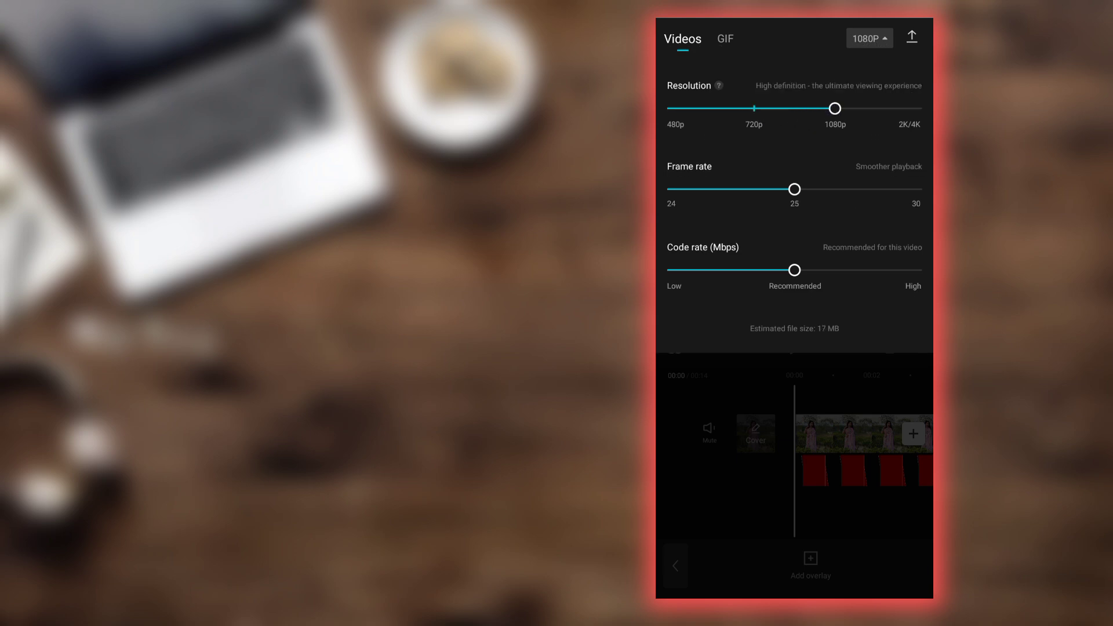
pyautogui.click(912, 36)
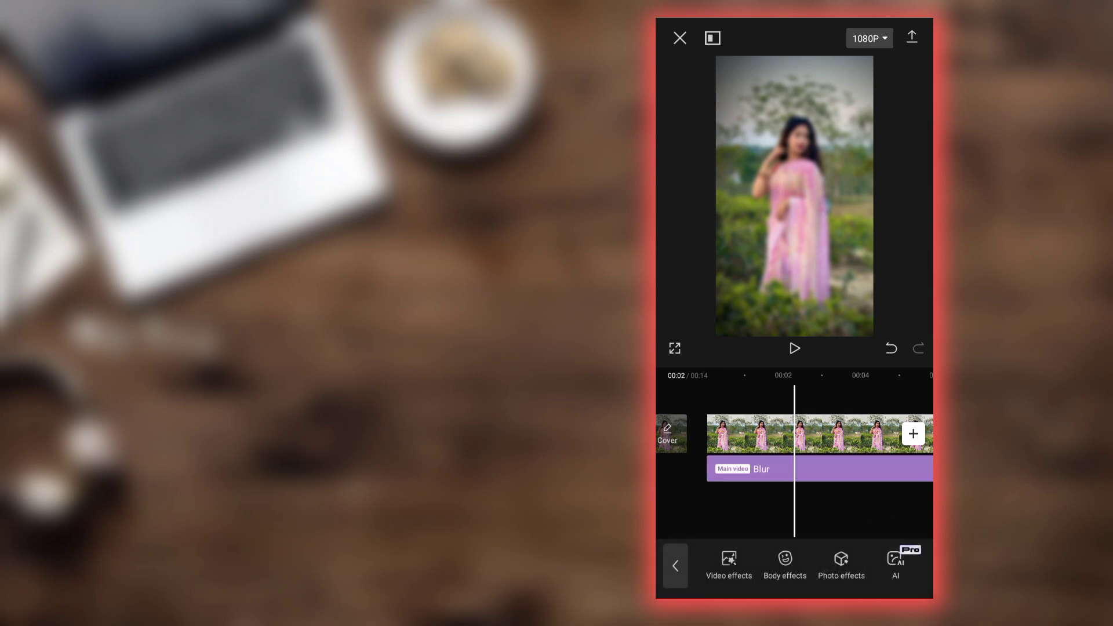
# - Select the red frame overlay clip and bring up its Remove background options
pyautogui.click(749, 469)
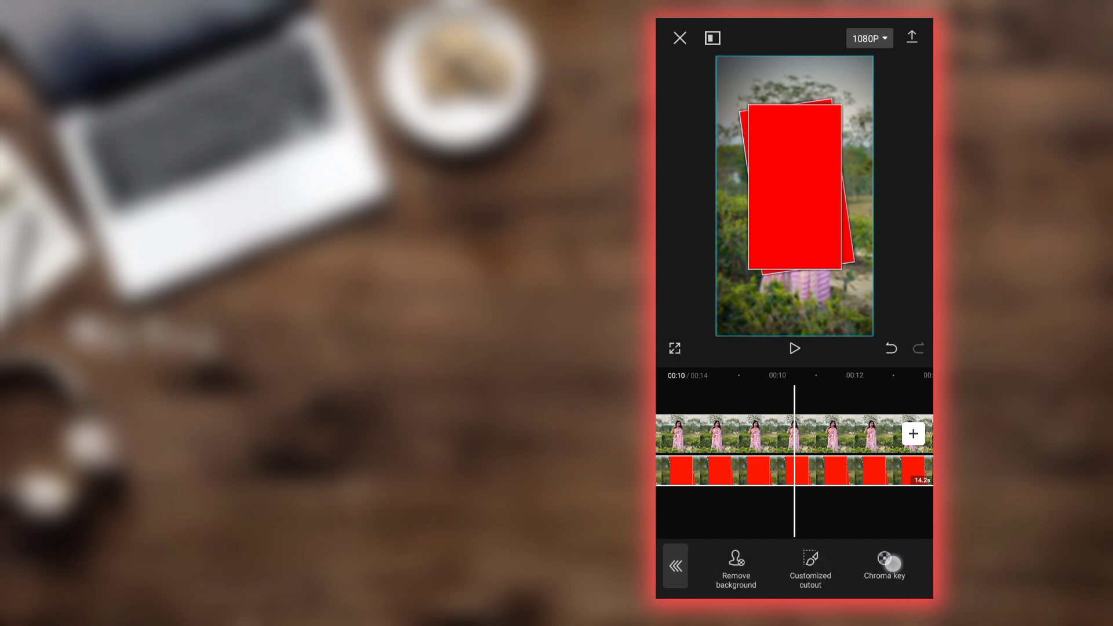
# - Chroma-key the red out of the frame overlay with intensity 35 and shadow 30
pyautogui.click(884, 568)
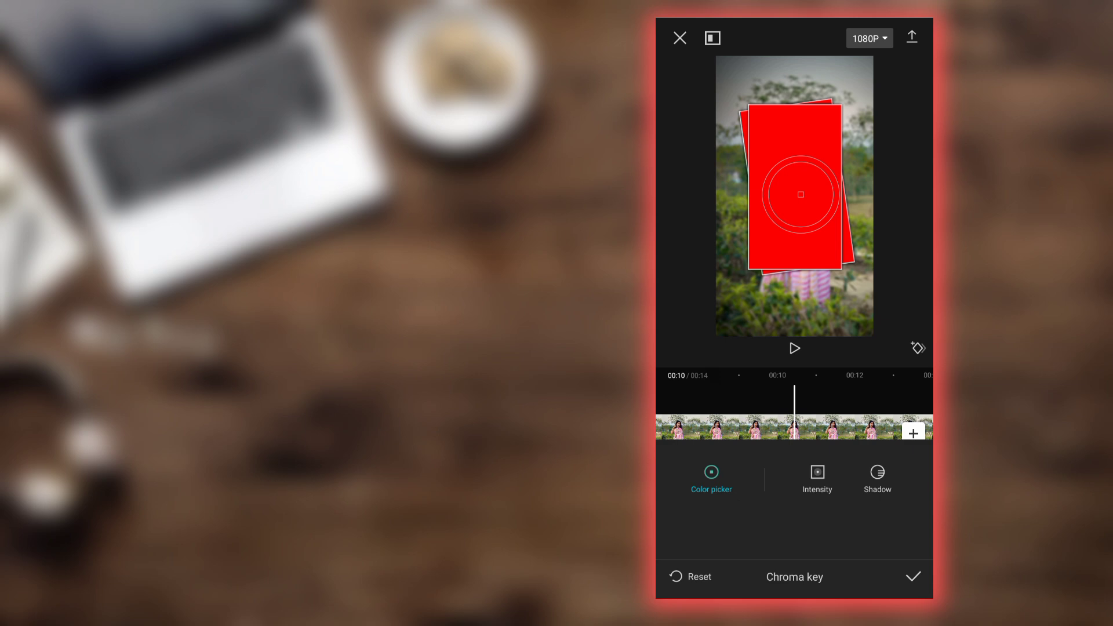
pyautogui.click(817, 478)
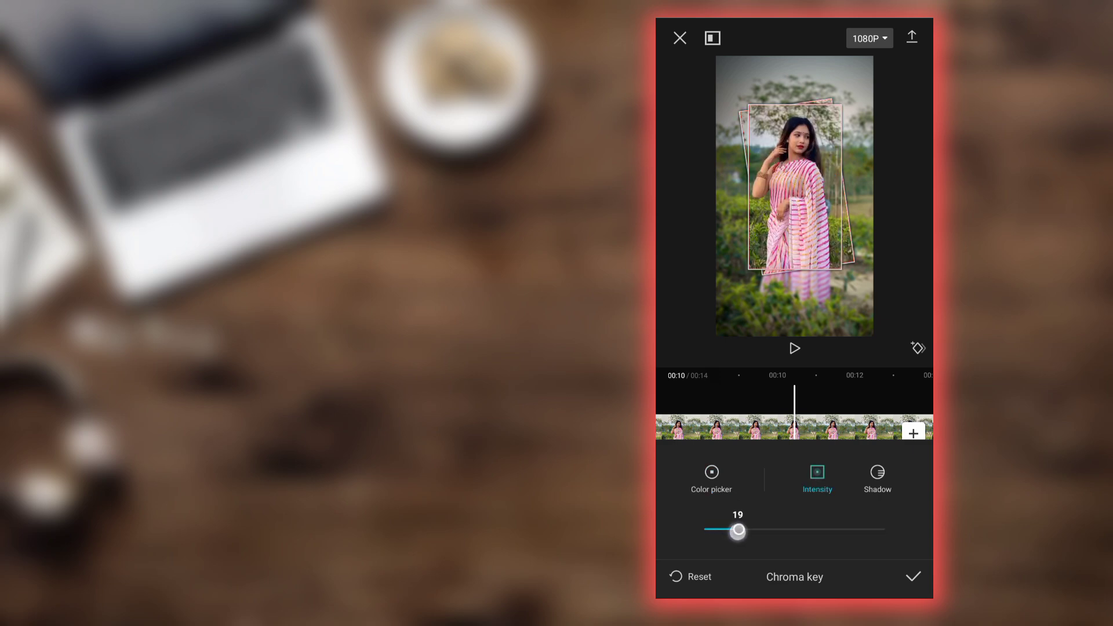
pyautogui.moveTo(739, 530); pyautogui.dragTo(794, 530)
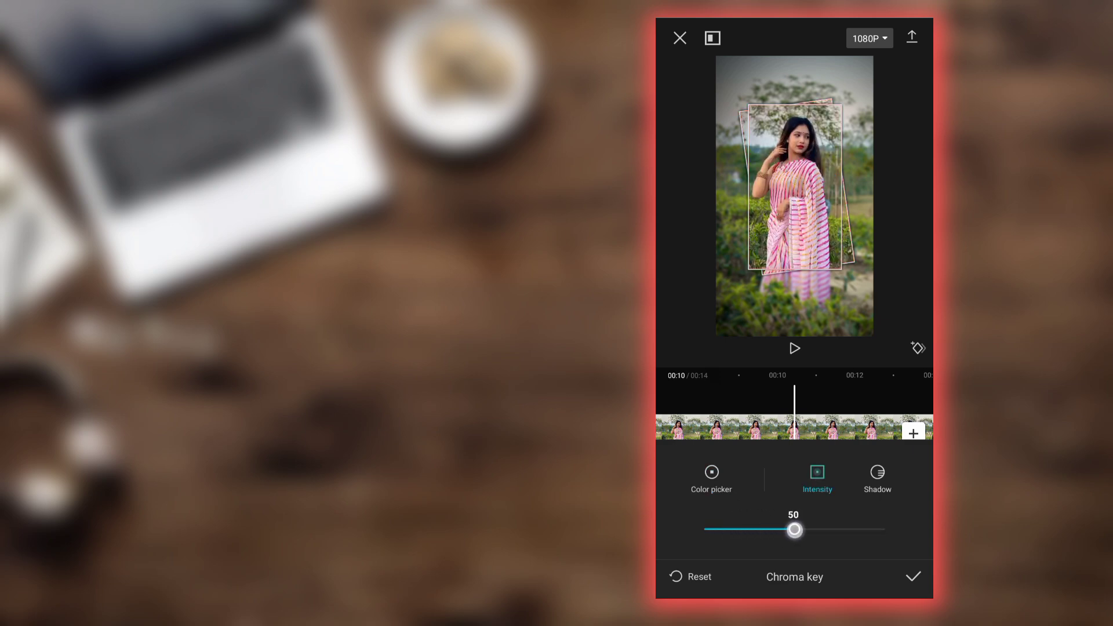
pyautogui.click(877, 478)
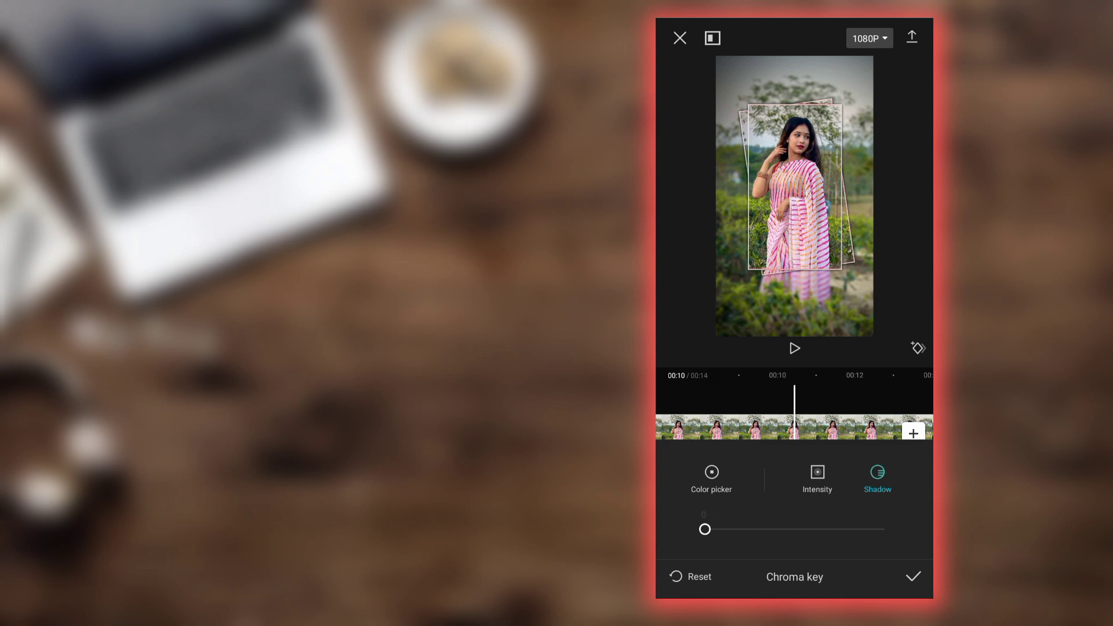
pyautogui.moveTo(704, 530); pyautogui.dragTo(759, 529)
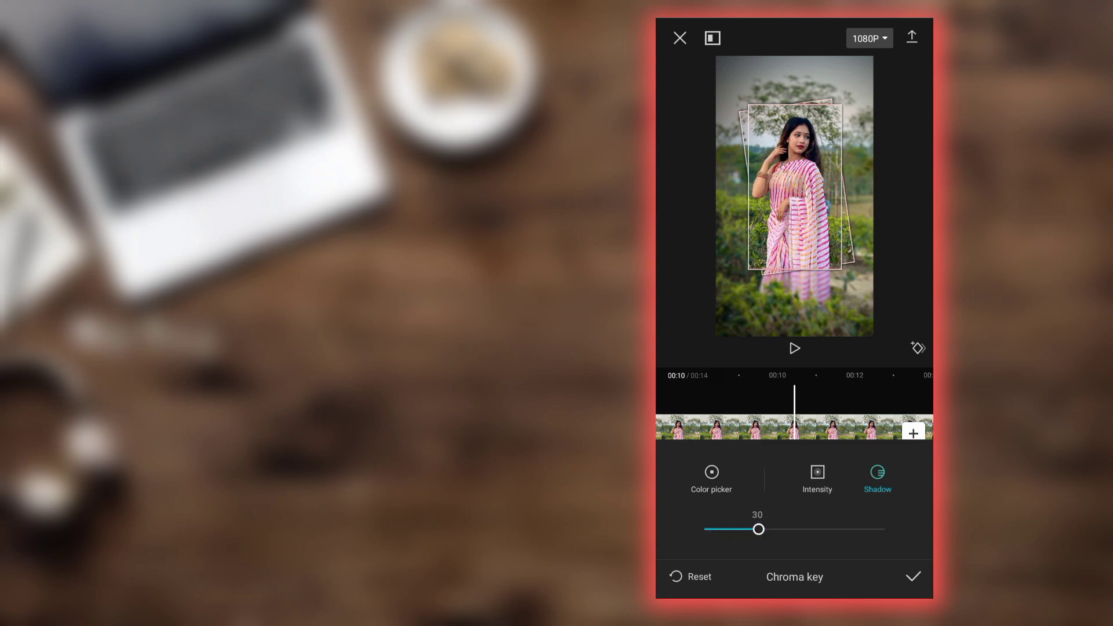
pyautogui.click(816, 478)
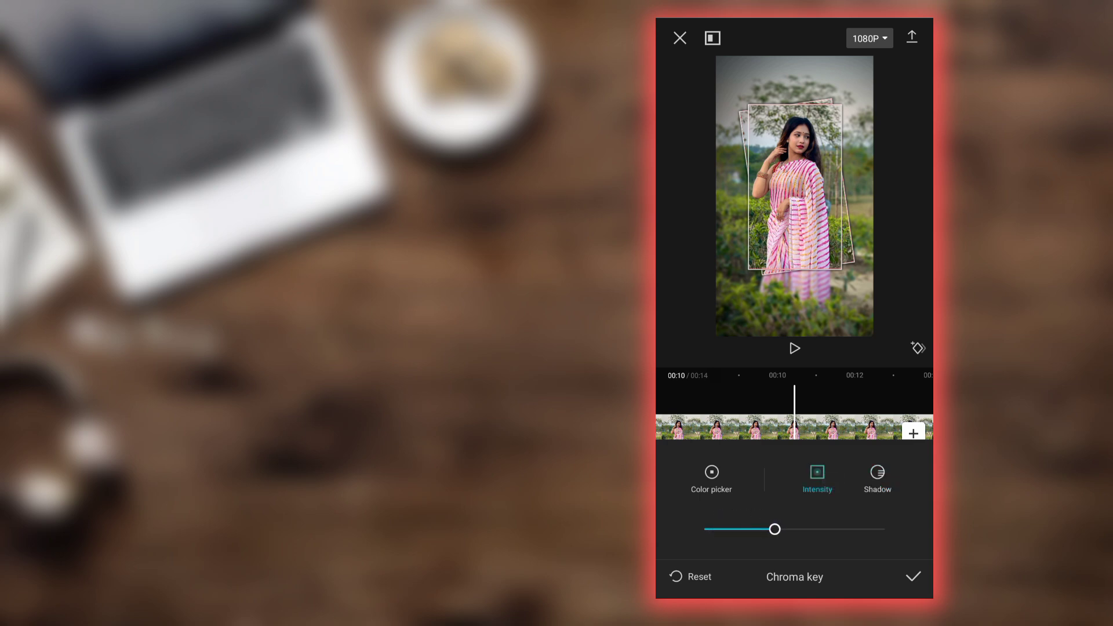
pyautogui.moveTo(774, 529); pyautogui.dragTo(768, 529)
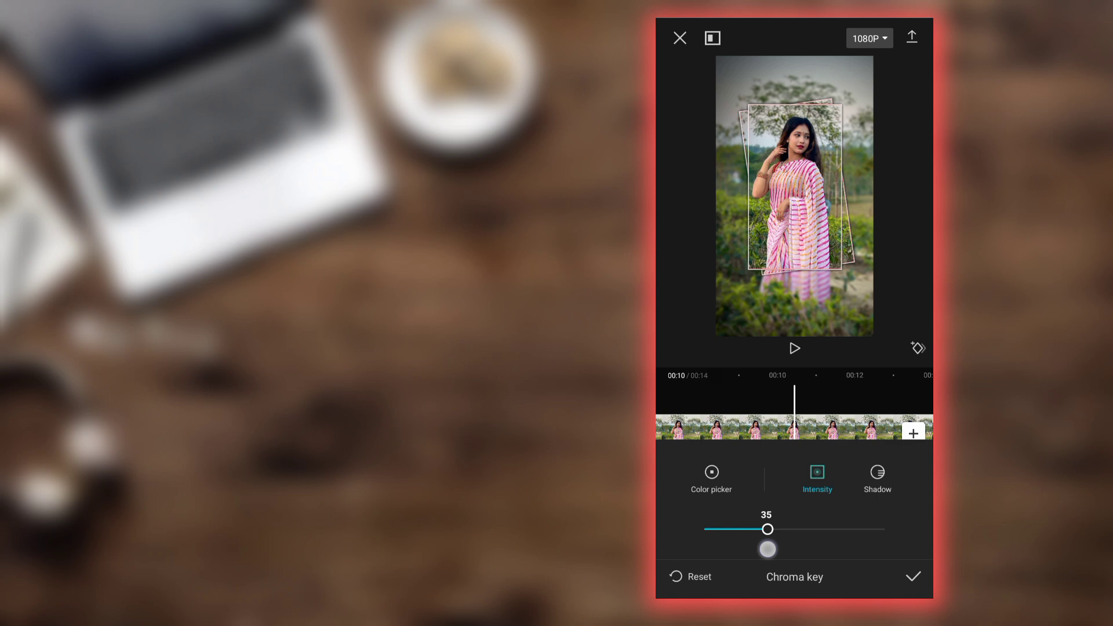
pyautogui.click(913, 577)
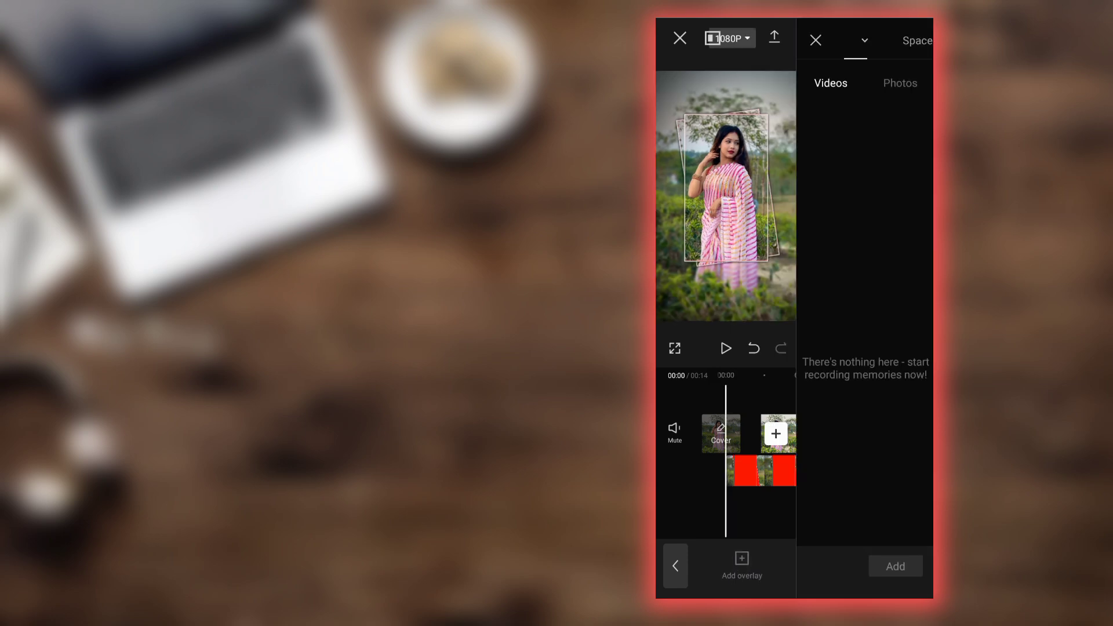
# - Add the dark gradient photo as an overlay to fade the portrait's bottom
pyautogui.click(899, 83)
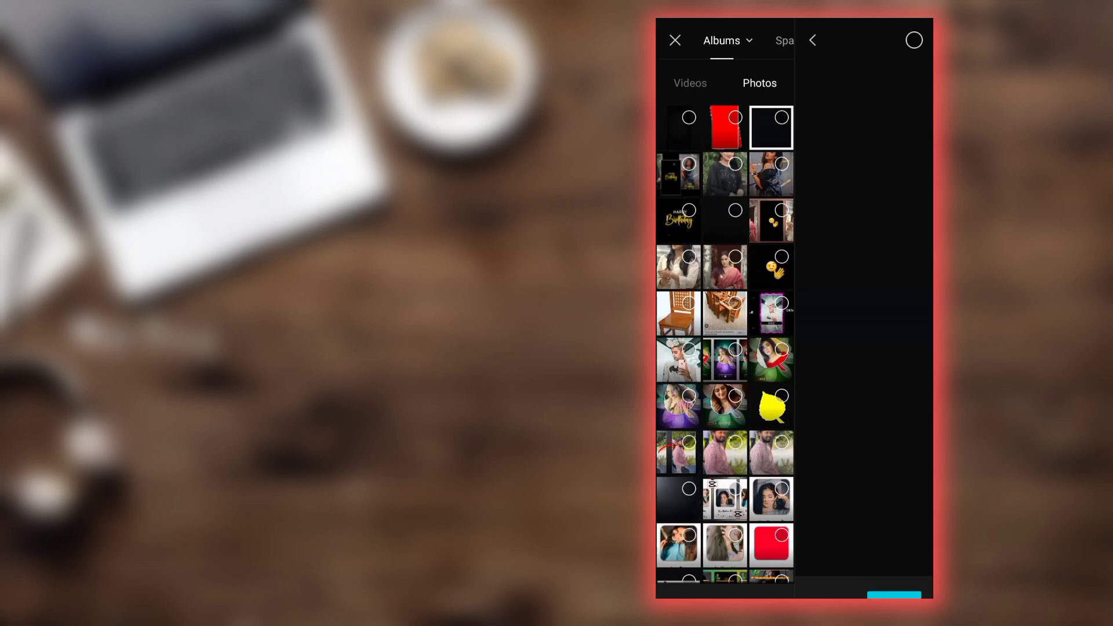
pyautogui.click(771, 127)
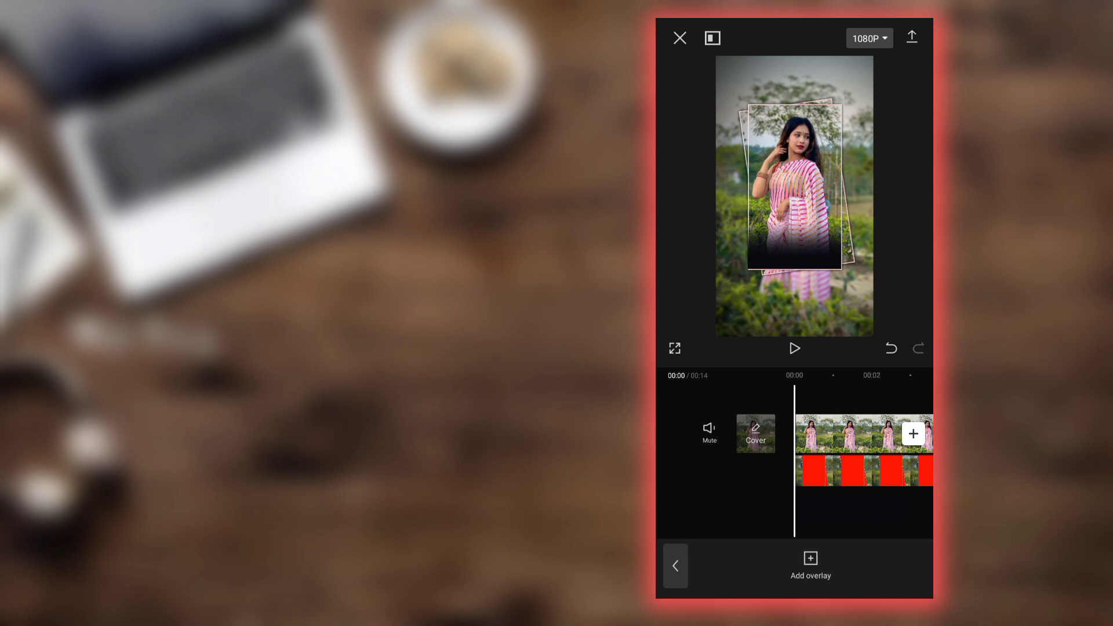
pyautogui.click(864, 433)
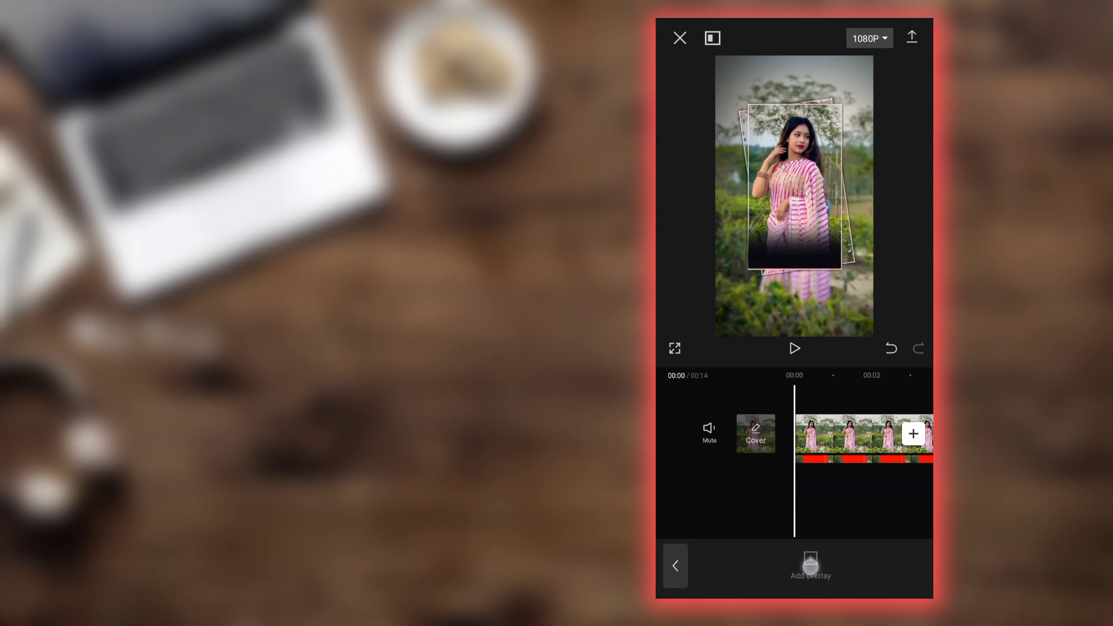
# - Add the 29-second music-player clip as an overlay with Screen blend mode
pyautogui.click(809, 565)
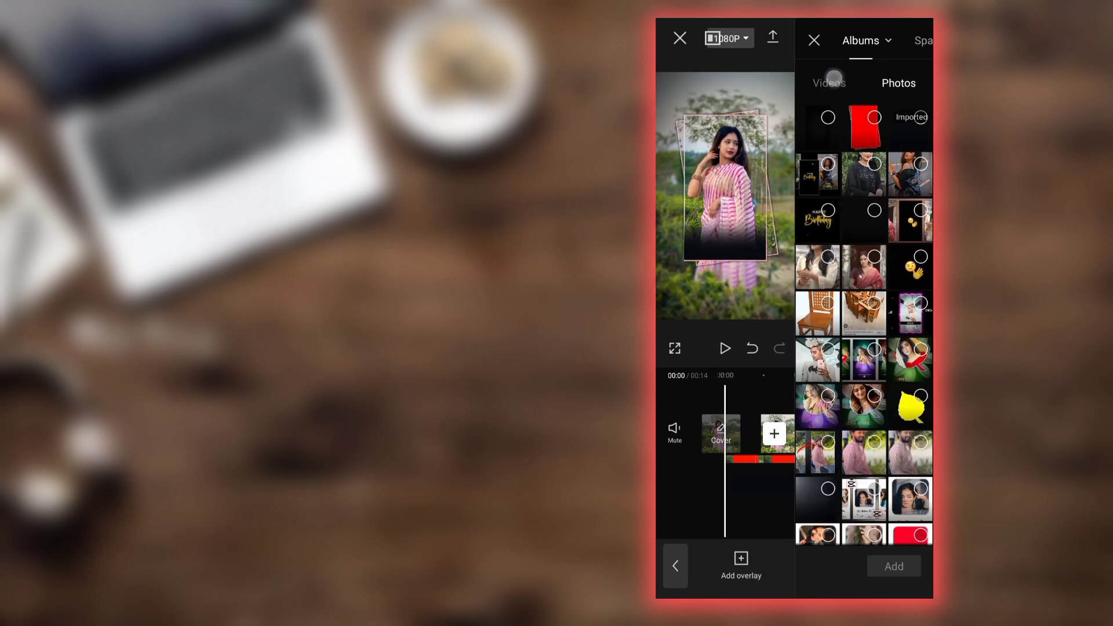
pyautogui.click(828, 83)
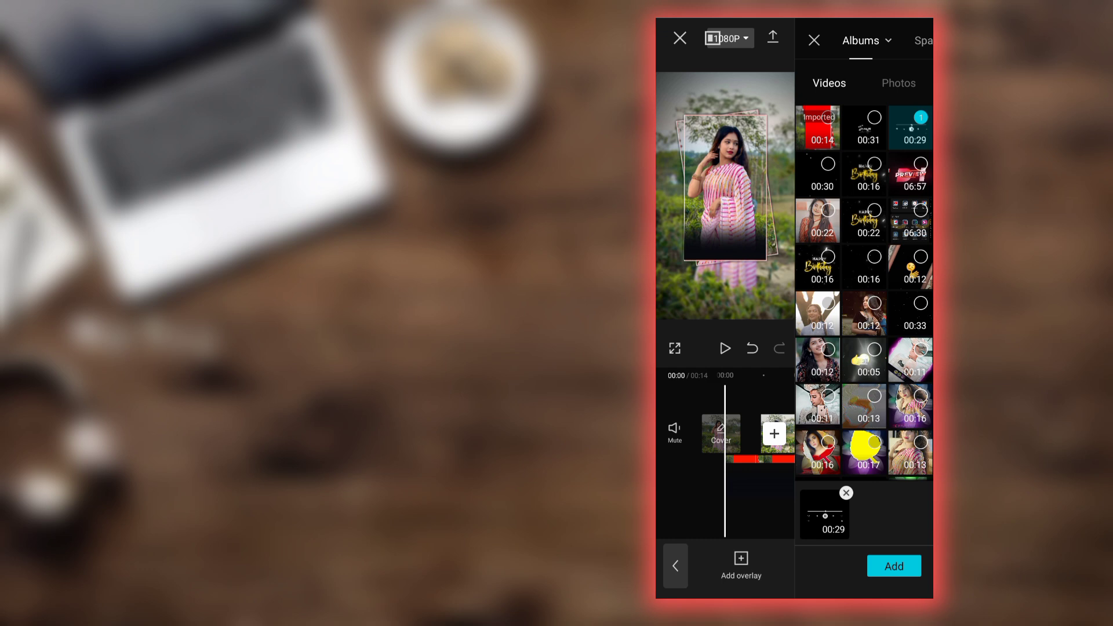
pyautogui.click(893, 566)
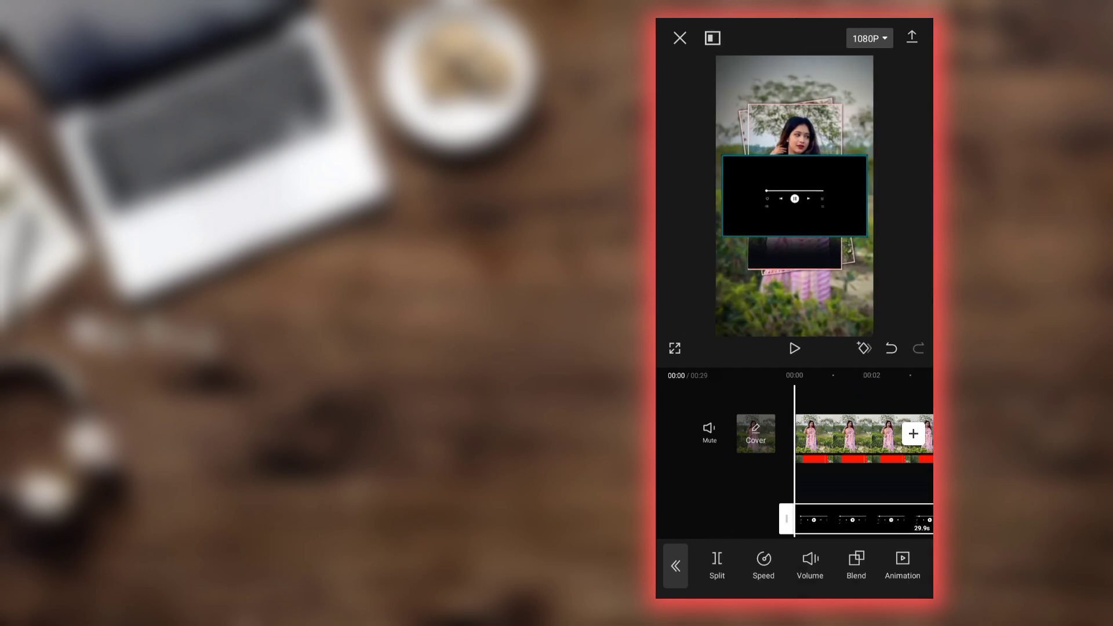
pyautogui.click(855, 565)
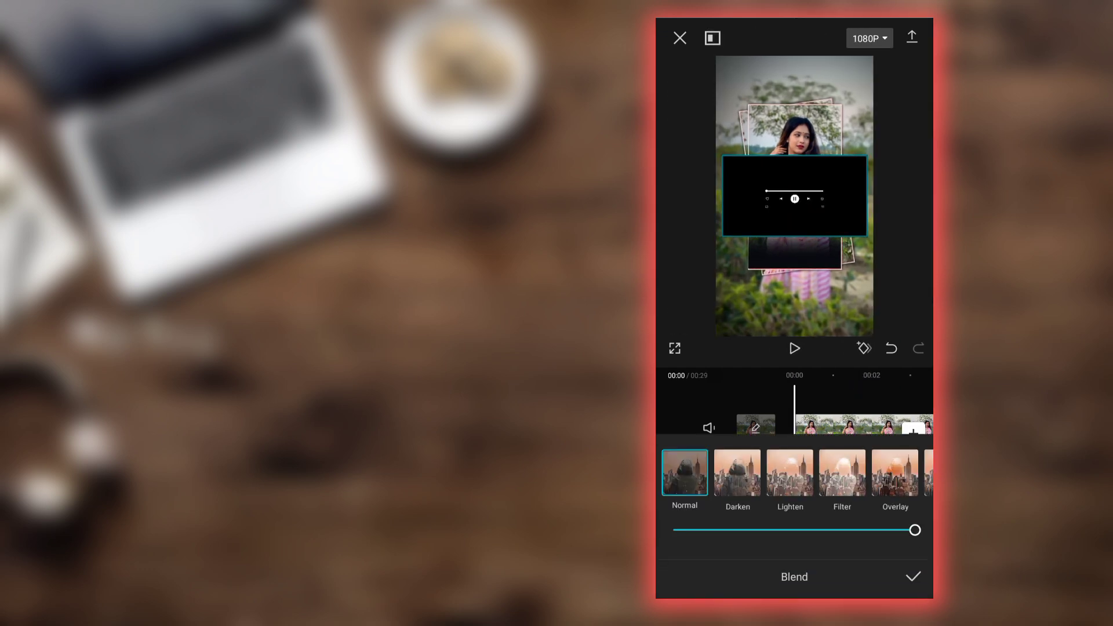
pyautogui.click(843, 472)
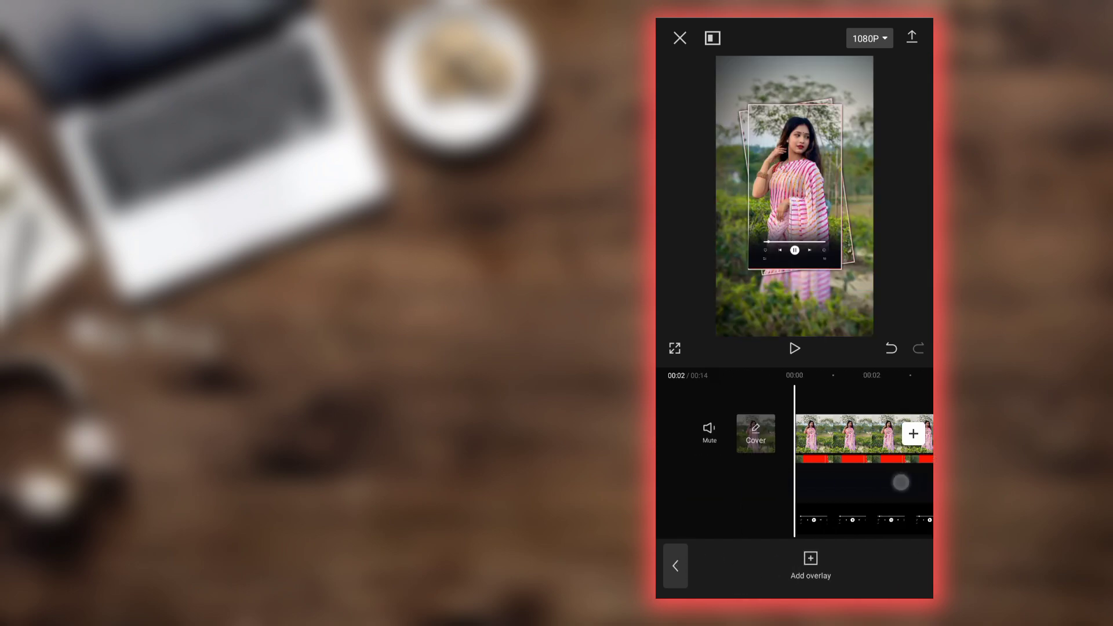
# - Add and blend the dark vignette overlay over the blurred background edges
pyautogui.click(864, 433)
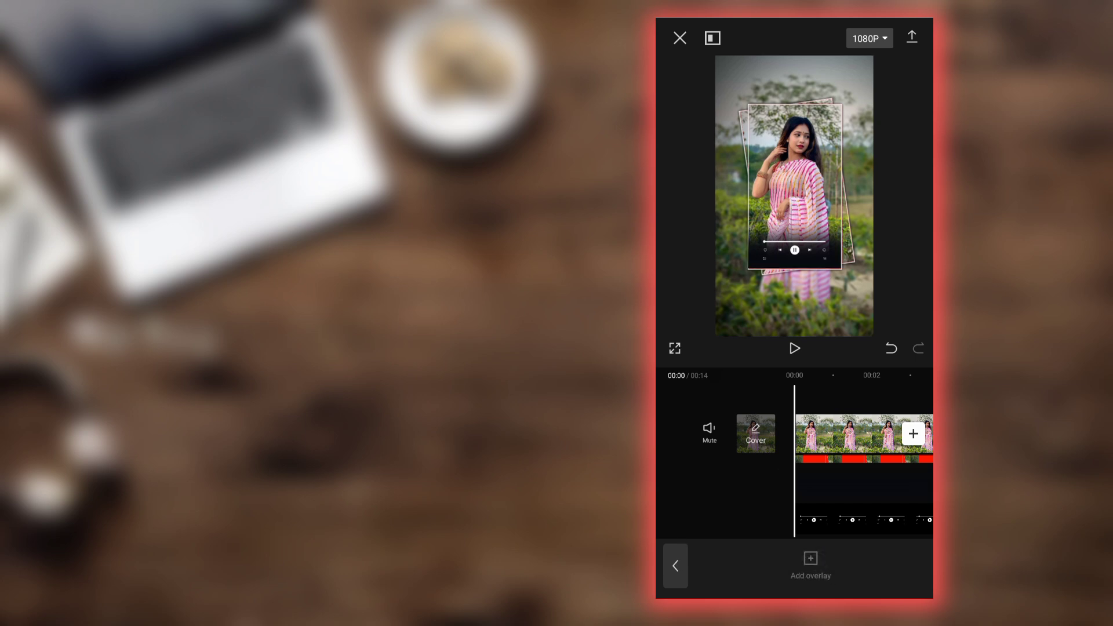
pyautogui.click(810, 566)
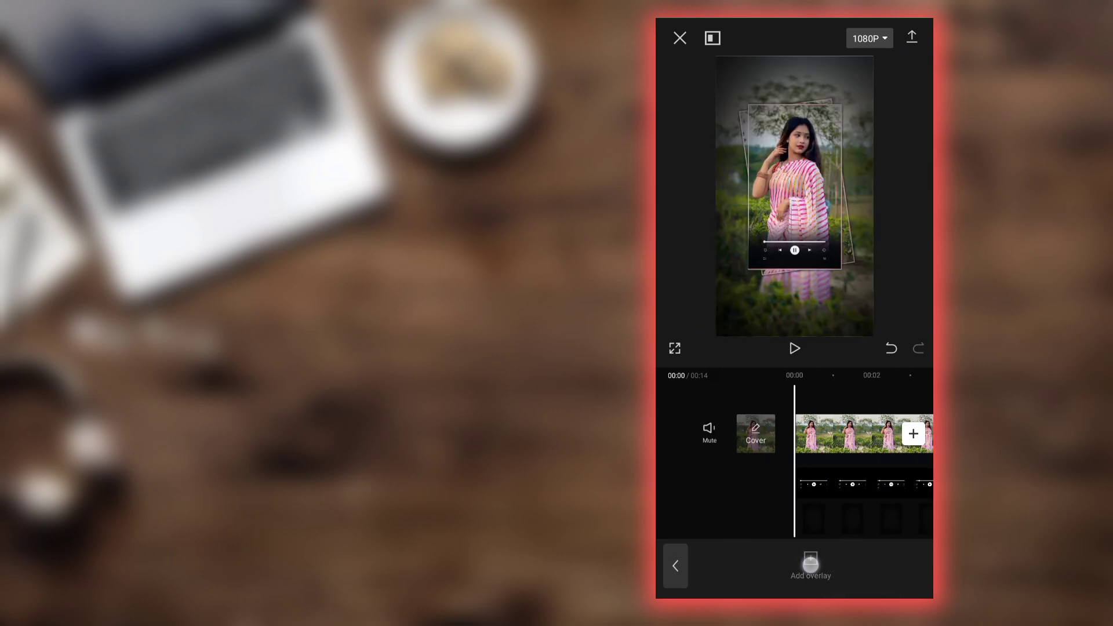
# - Add the 31-second lyrics clip as an overlay and open its blend options
pyautogui.click(810, 570)
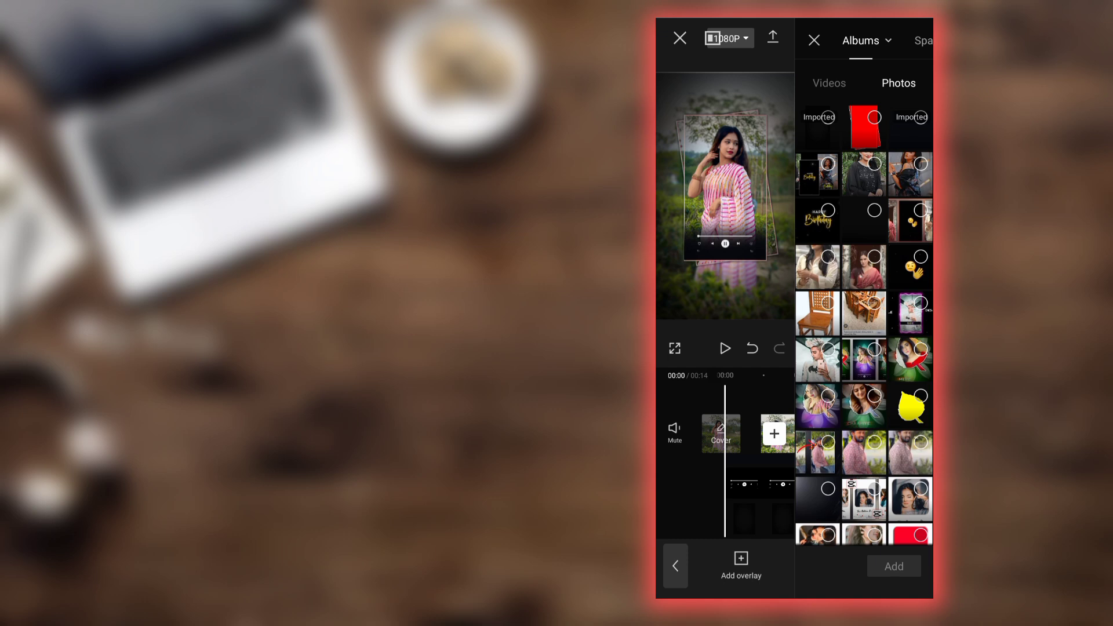
pyautogui.click(828, 82)
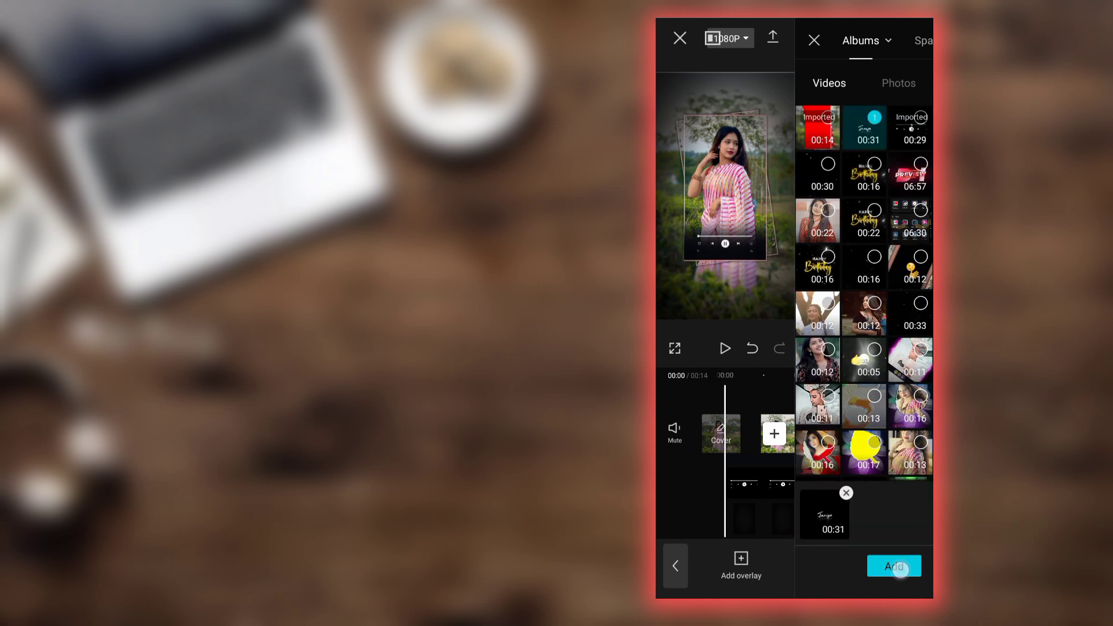
pyautogui.click(894, 566)
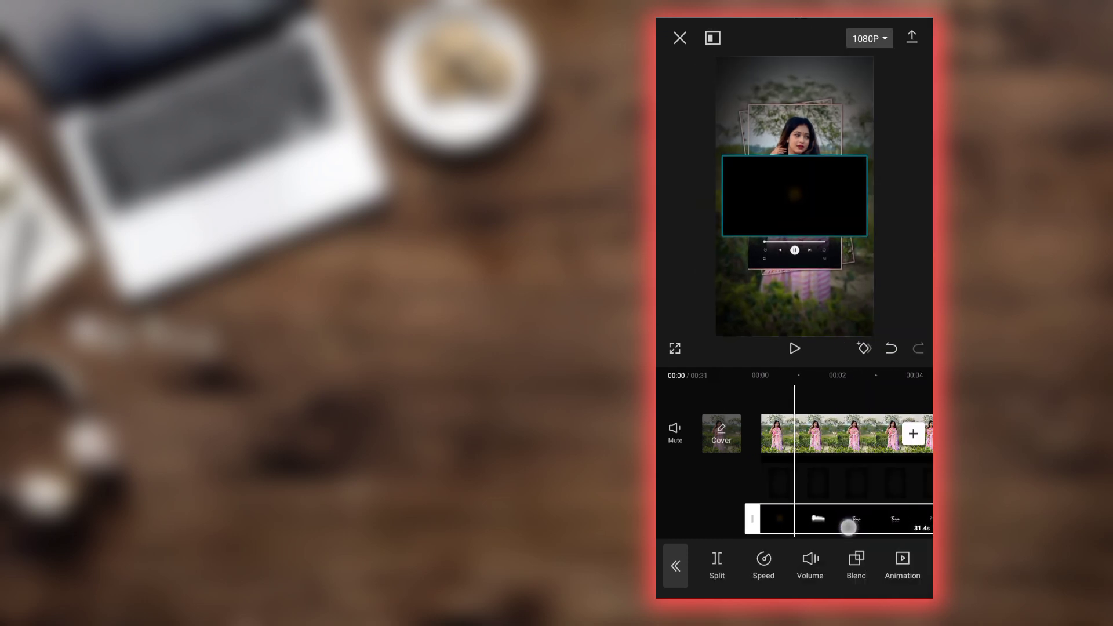
pyautogui.click(856, 566)
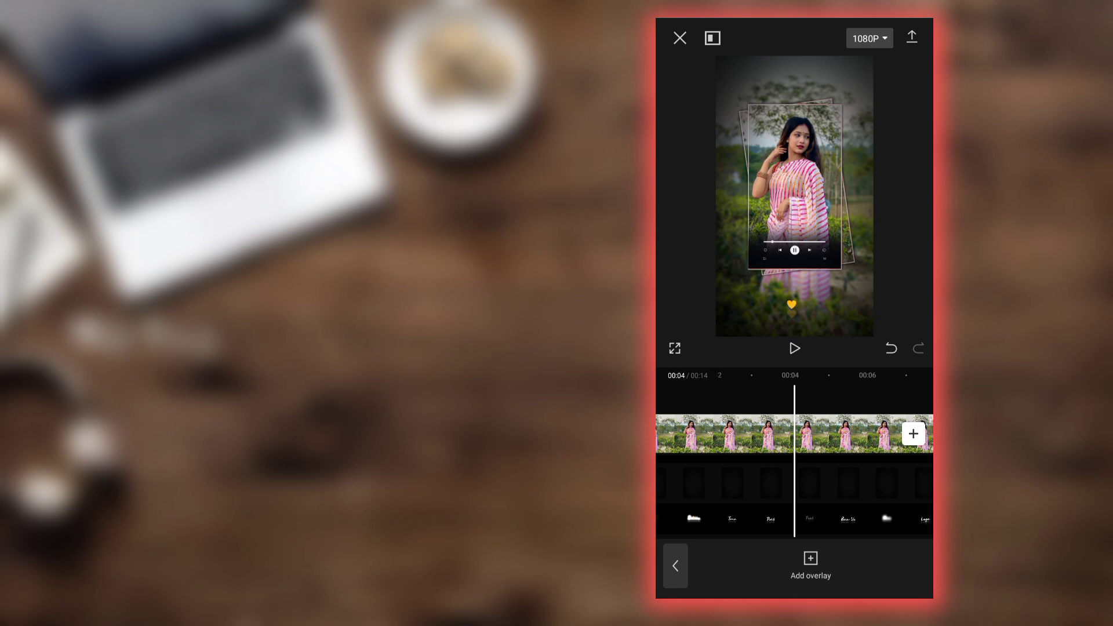
# - Export the video at 1080p, 25 fps with recommended bitrate
pyautogui.click(867, 38)
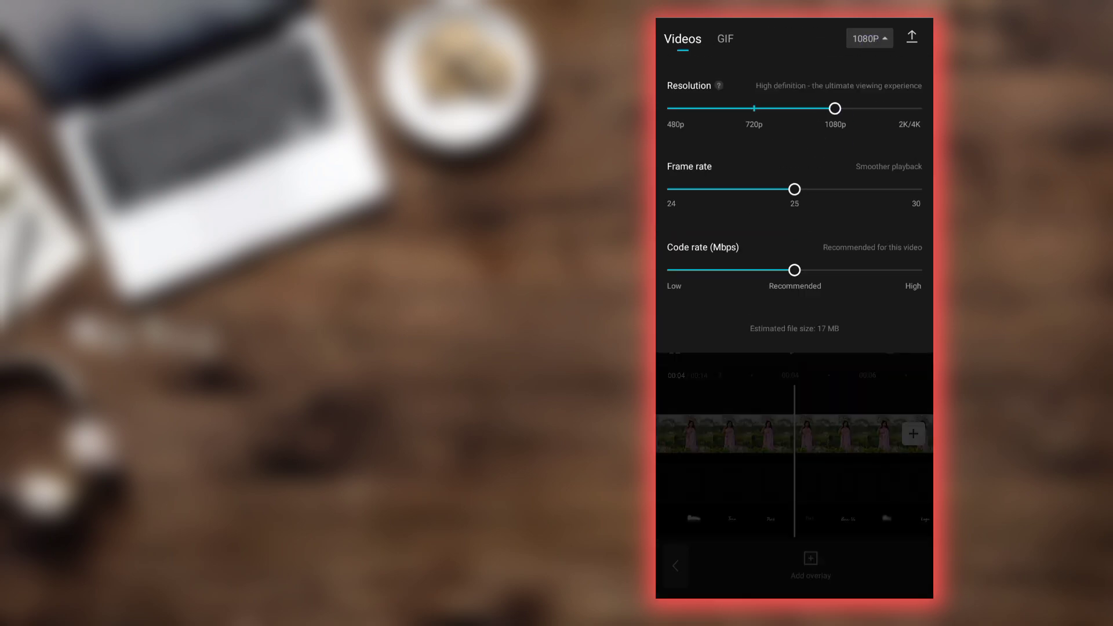
pyautogui.click(912, 36)
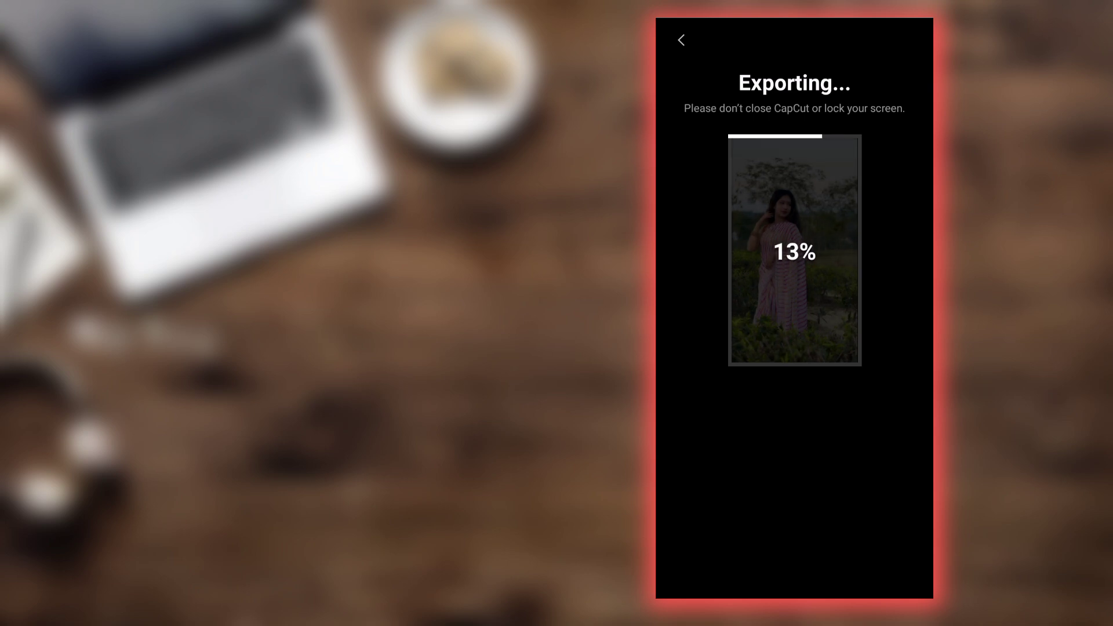